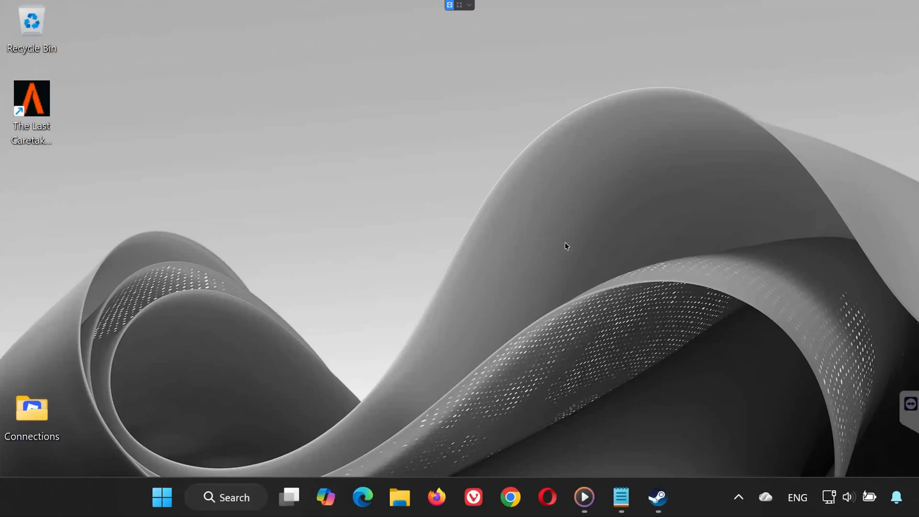
pyautogui.moveTo(352, 333)
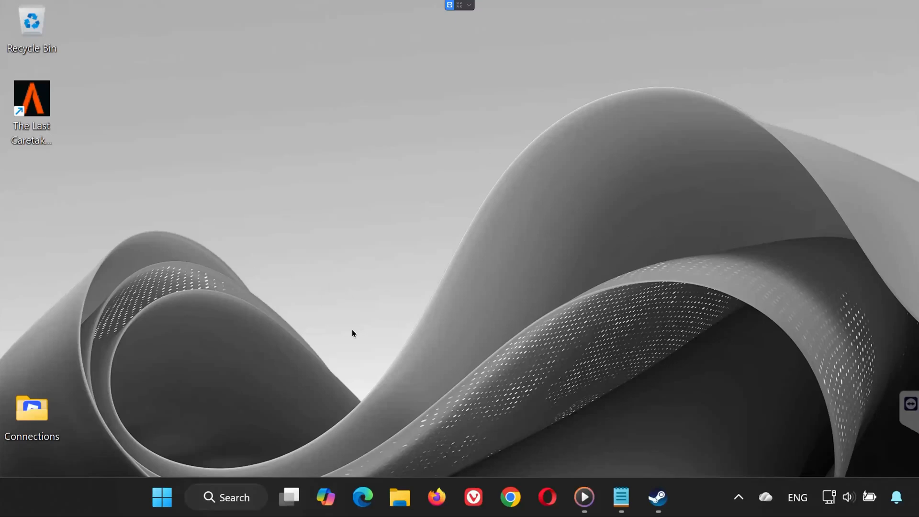
pyautogui.moveTo(354, 312)
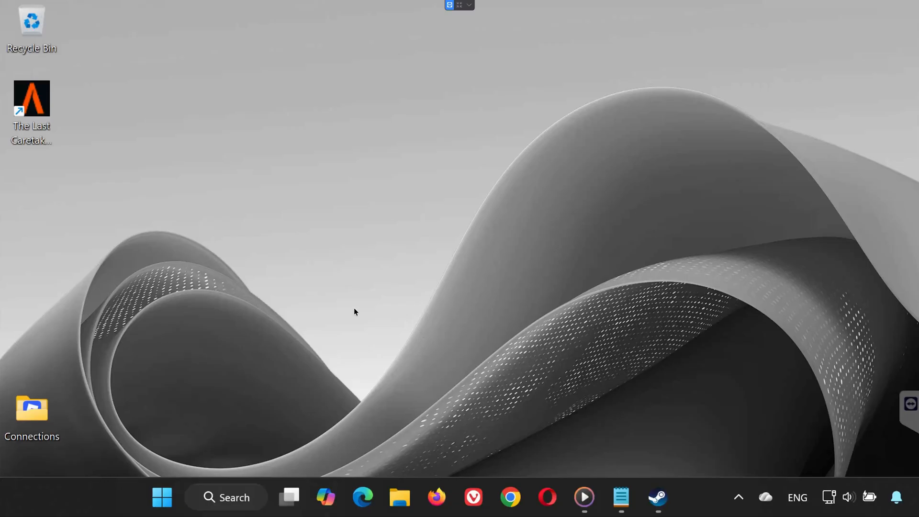
pyautogui.moveTo(604, 343)
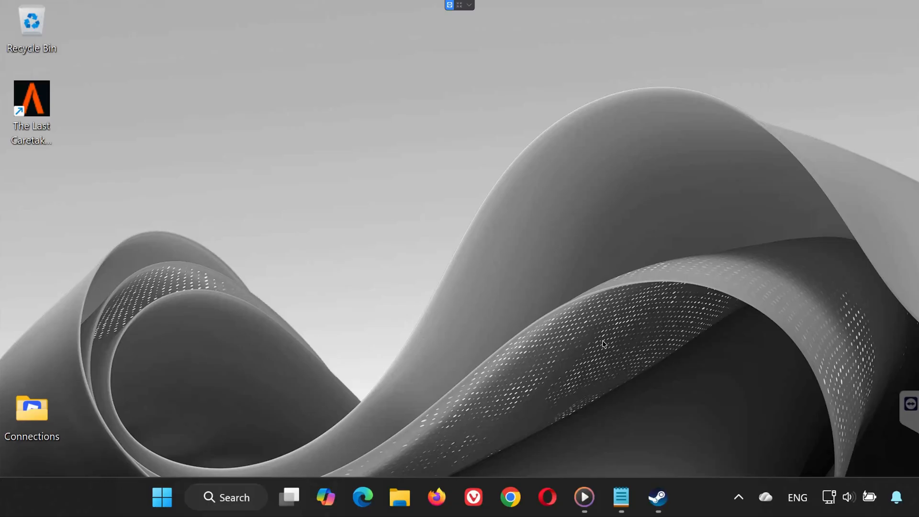
pyautogui.moveTo(665, 349)
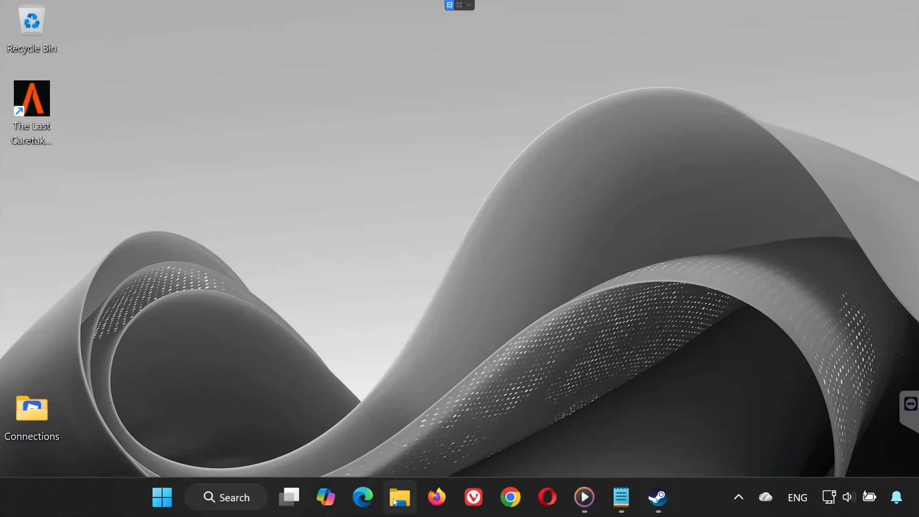
# Browse from OS (C:) through Users into the user's profile folder and show the View options.
pyautogui.click(400, 498)
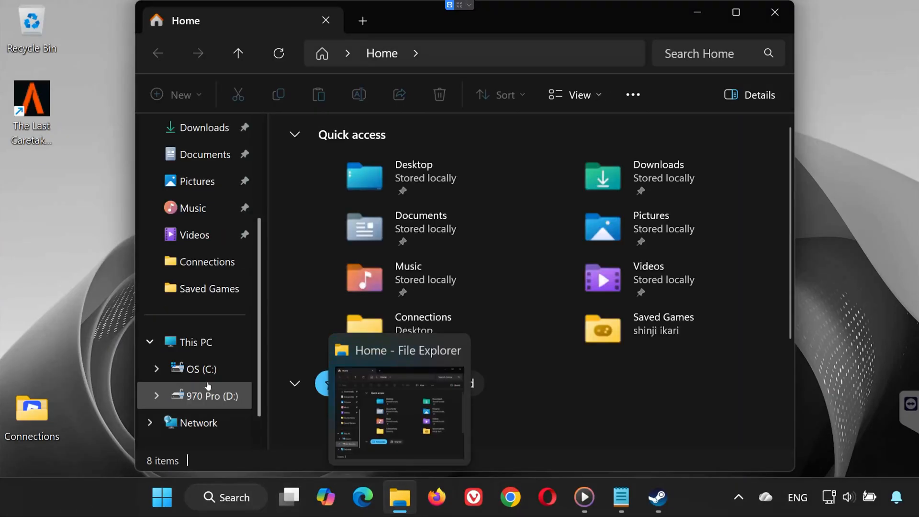
pyautogui.click(202, 368)
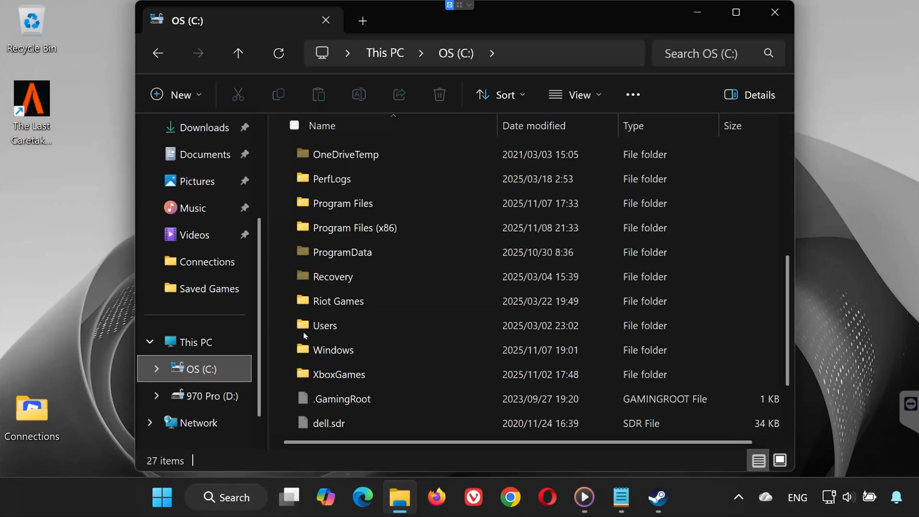
pyautogui.doubleClick(324, 326)
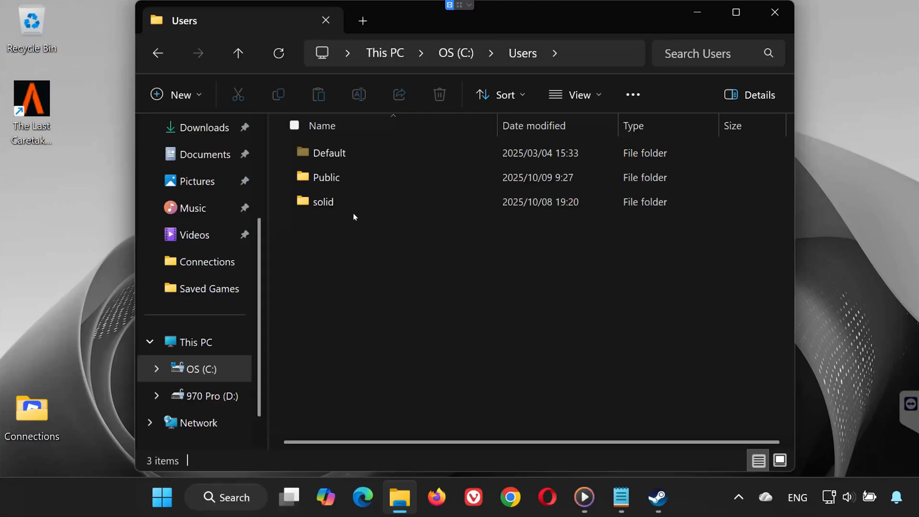
pyautogui.doubleClick(322, 202)
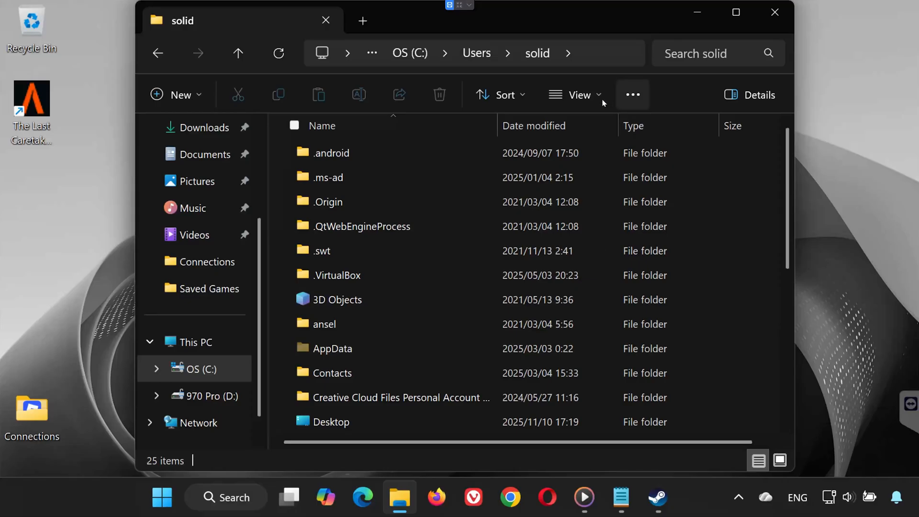
pyautogui.click(576, 95)
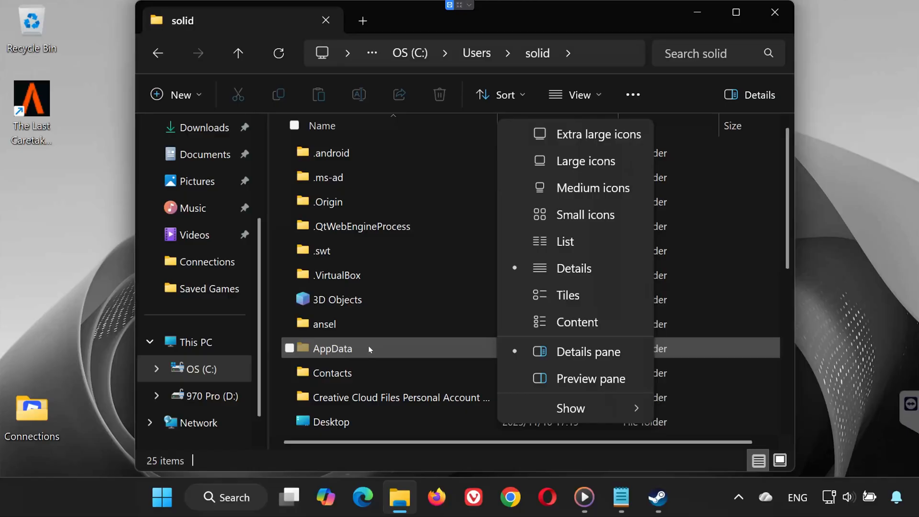
# Browse AppData > Local > Voyage > Saved > SaveGames into the numbered folder with AutoSave_0.
pyautogui.doubleClick(332, 349)
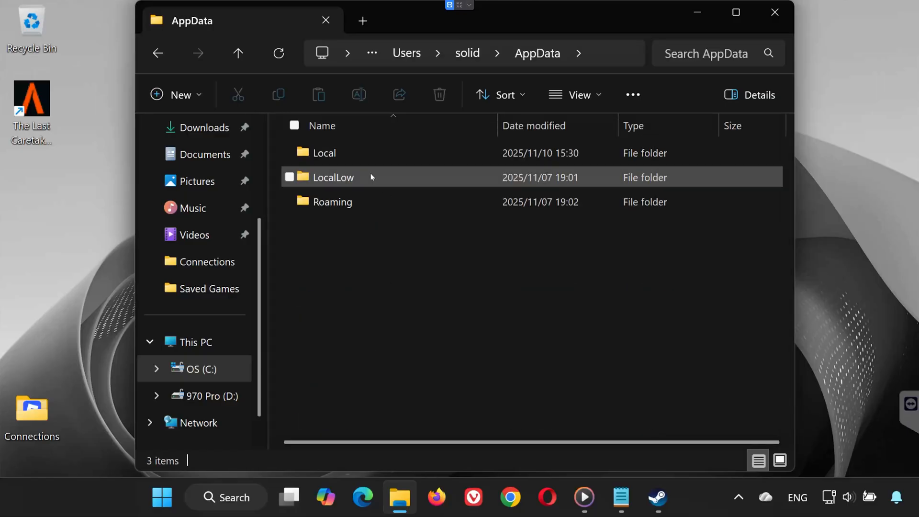
pyautogui.doubleClick(322, 153)
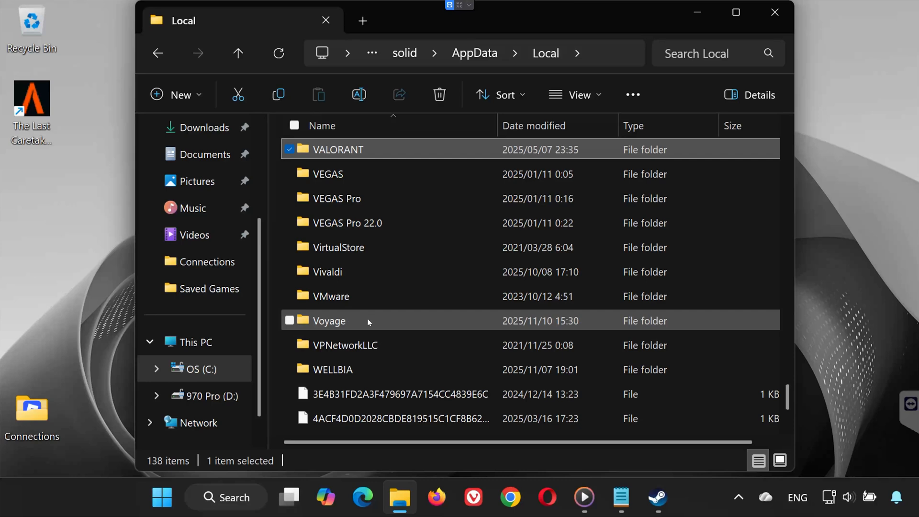
pyautogui.doubleClick(328, 321)
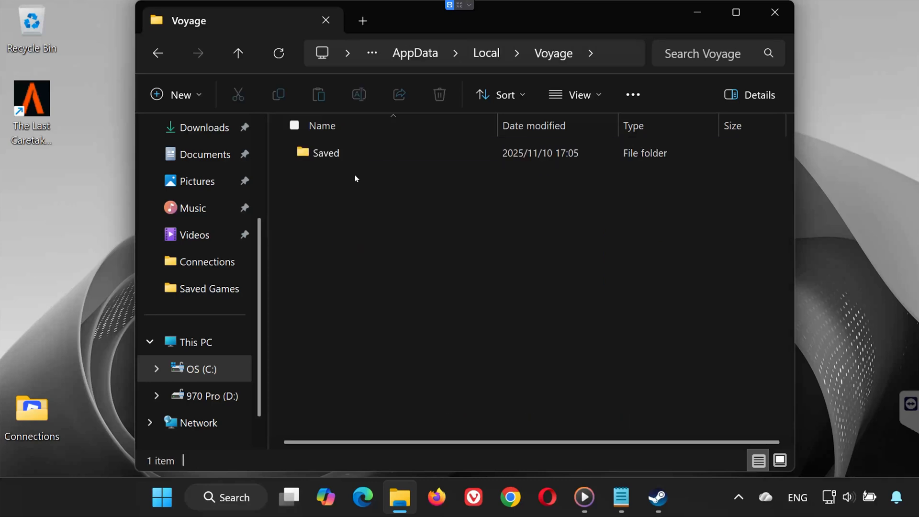
pyautogui.doubleClick(326, 153)
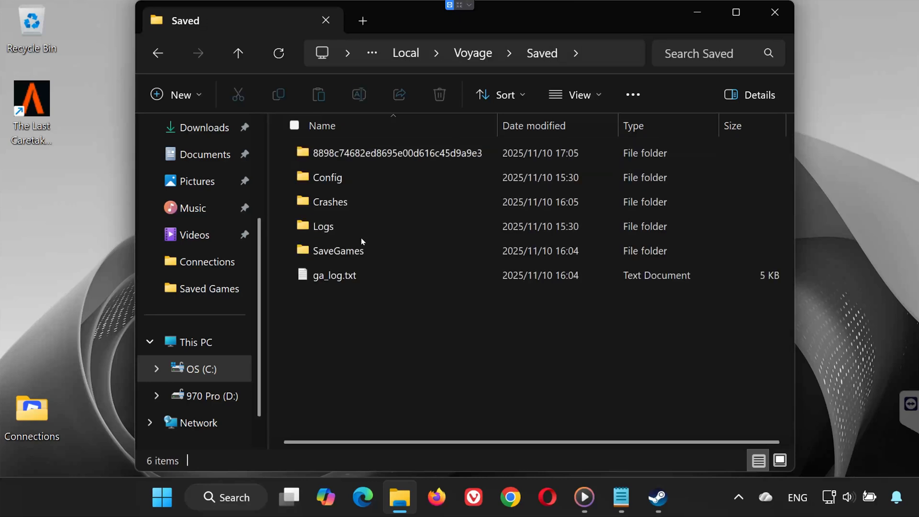
pyautogui.doubleClick(338, 250)
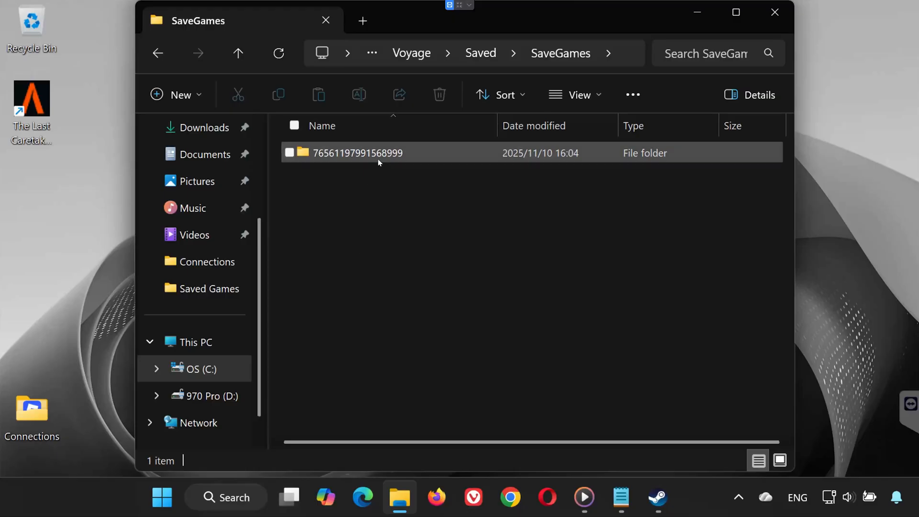
pyautogui.doubleClick(357, 153)
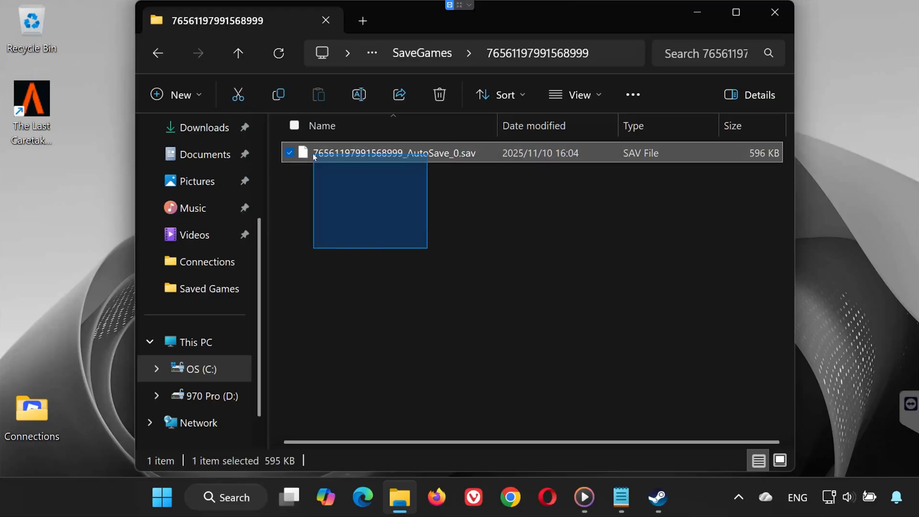
pyautogui.click(425, 256)
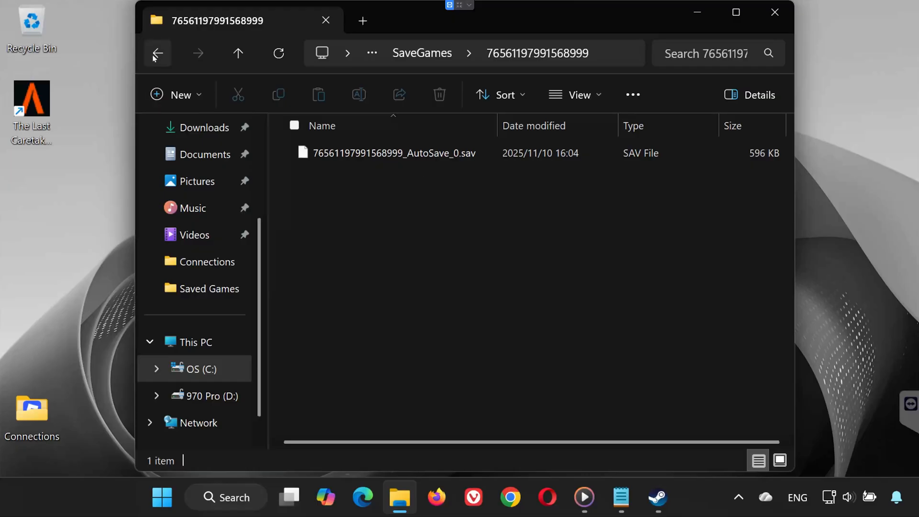
# Go back to Saved, into Config > Windows, and open GameUserSettings.ini in Notepad.
pyautogui.click(157, 53)
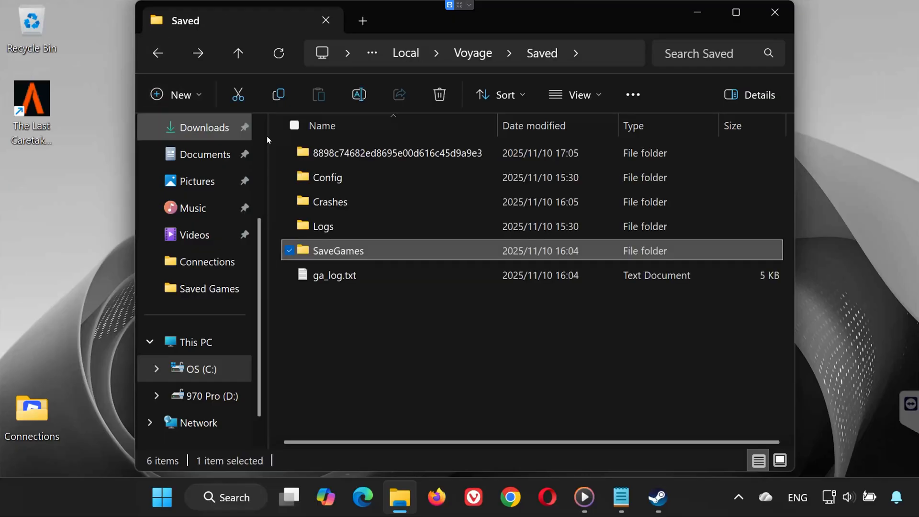
pyautogui.doubleClick(327, 177)
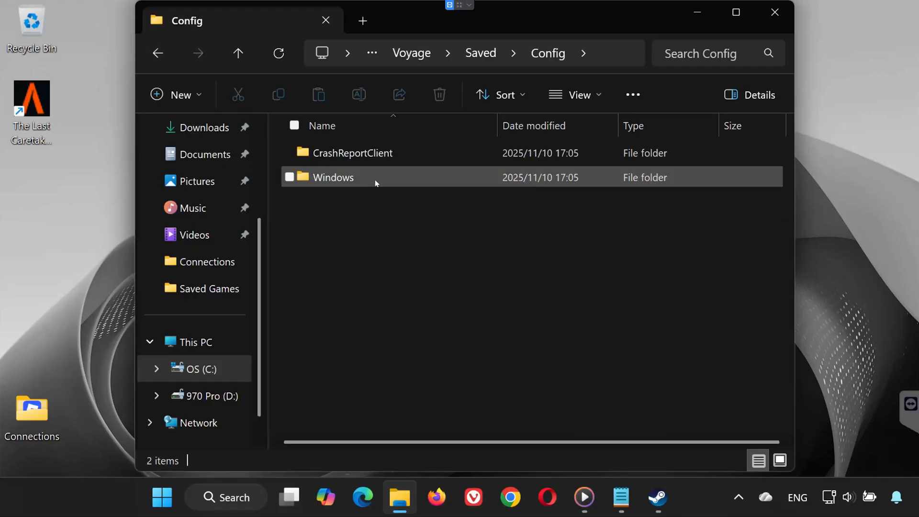
pyautogui.doubleClick(333, 177)
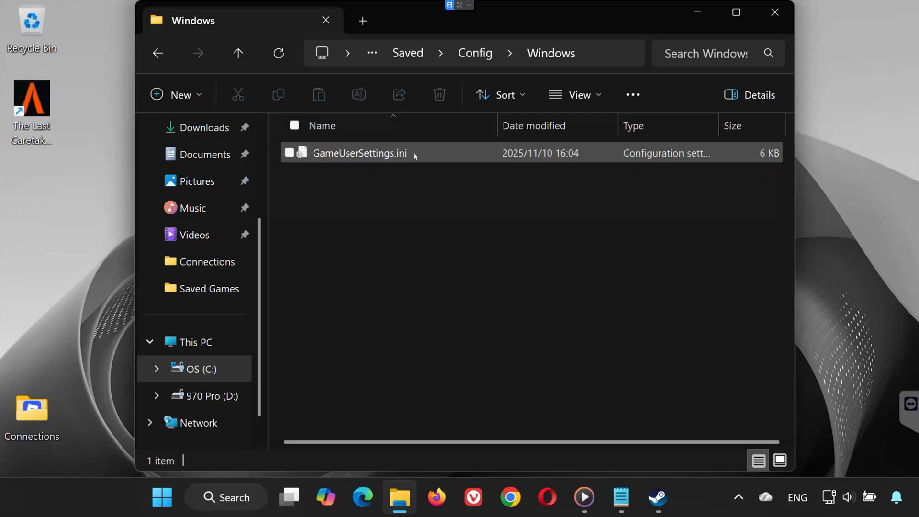
pyautogui.doubleClick(359, 153)
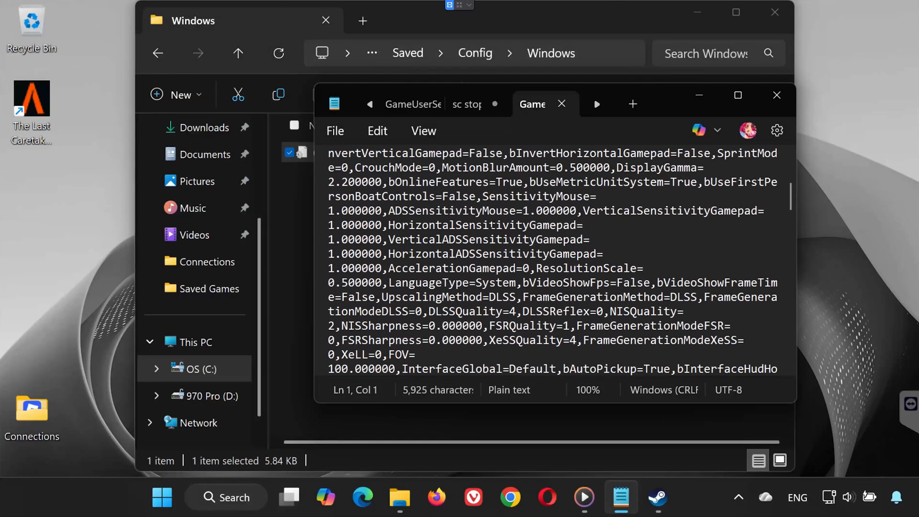
# Scroll down and back up through the graphics and control settings in GameUserSettings.ini.
pyautogui.scroll(-3)
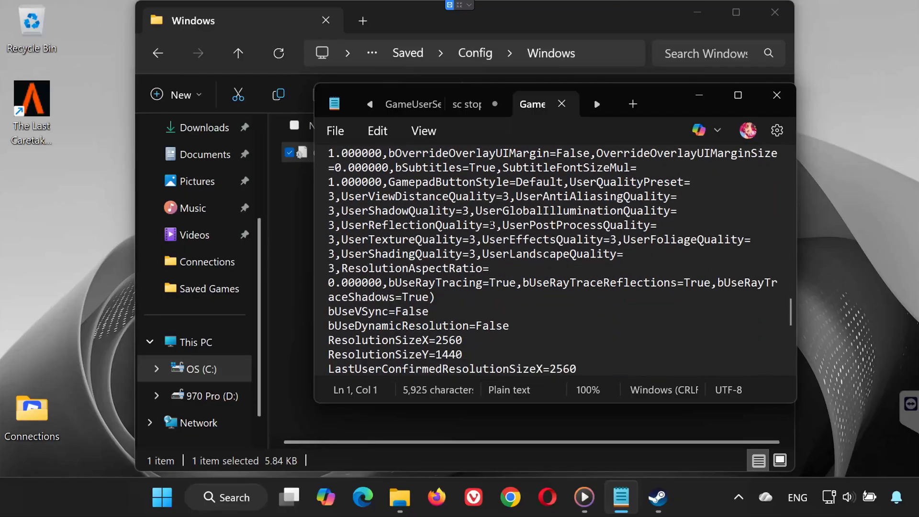
pyautogui.scroll(3)
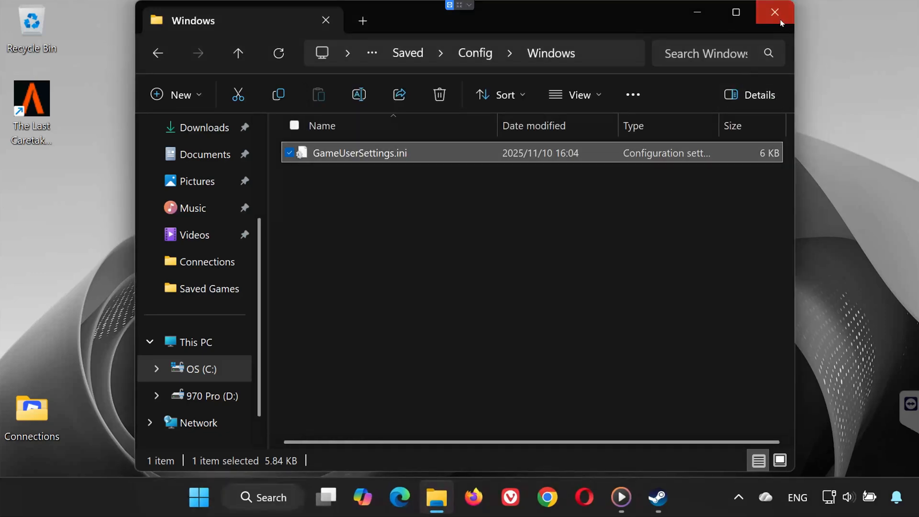
# Close the File Explorer window, leaving the desktop showing.
pyautogui.click(775, 11)
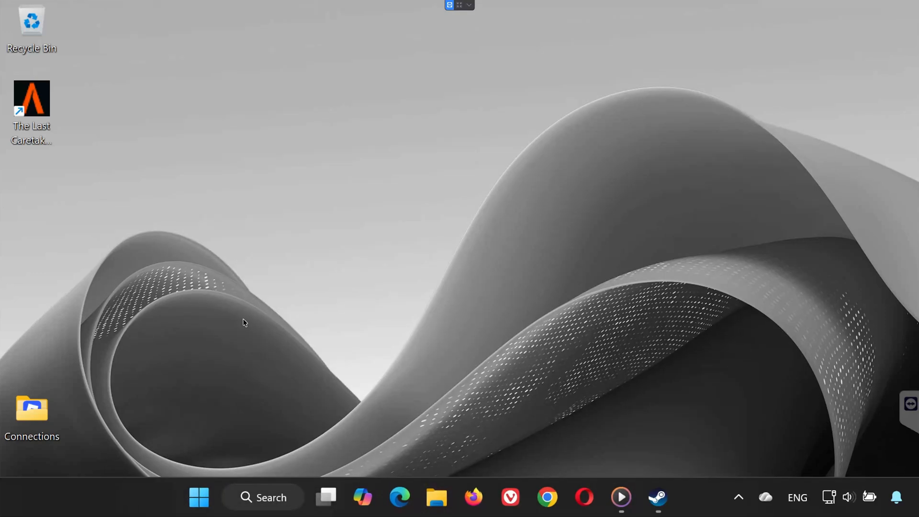
pyautogui.moveTo(386, 325)
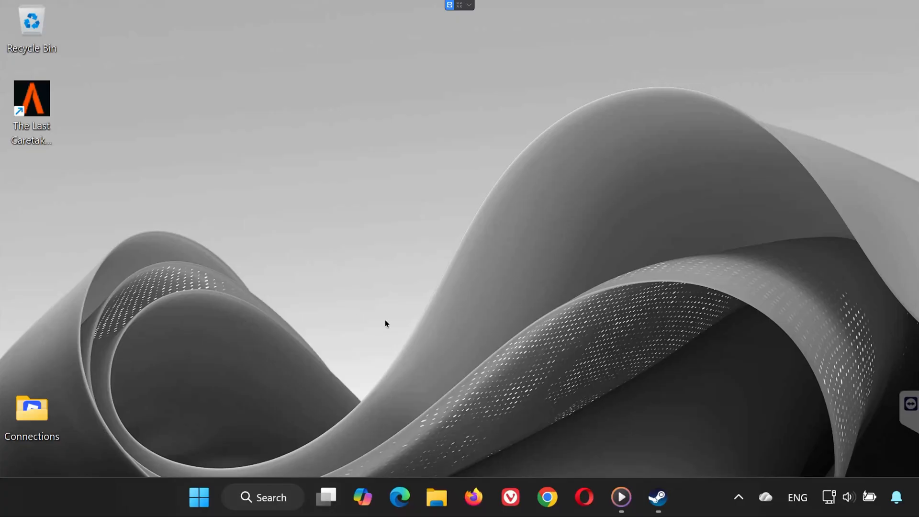